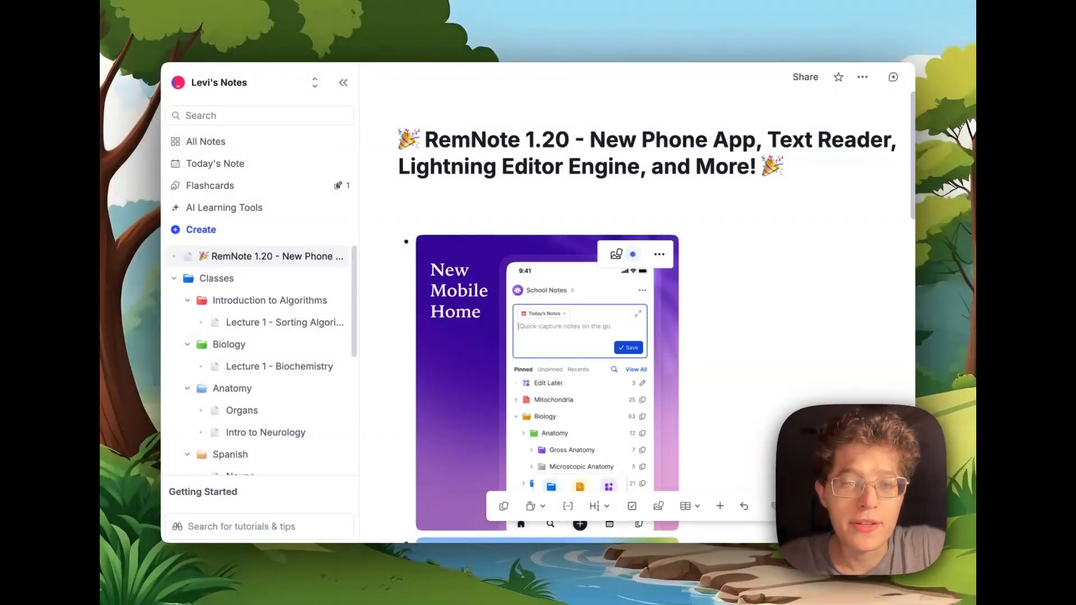
Scroll through the RemNote 1.20 release note's feature images.
scroll(down, 3)
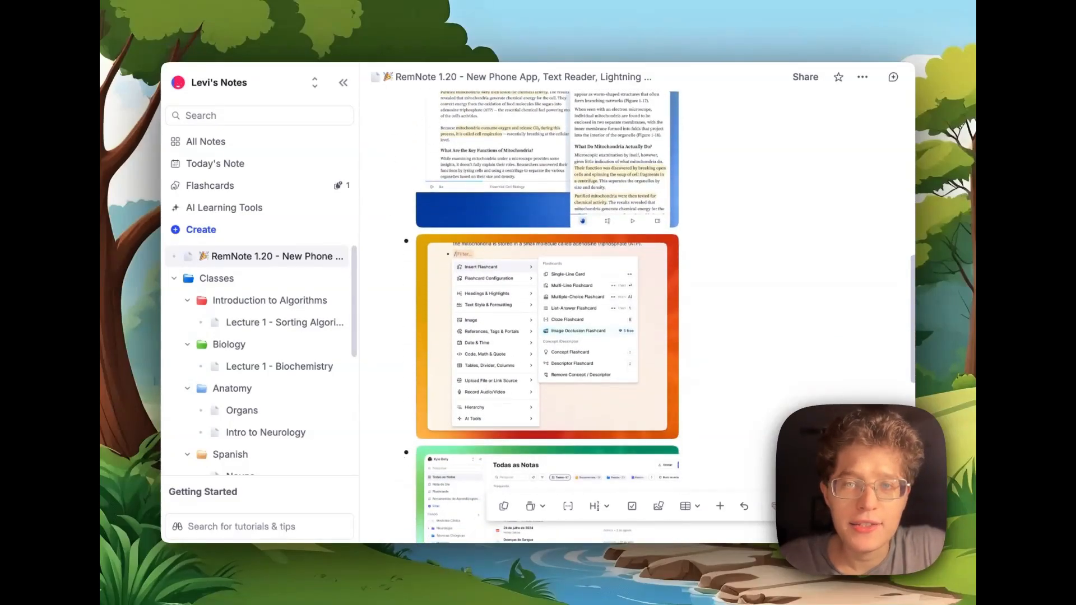
scroll(down, 3)
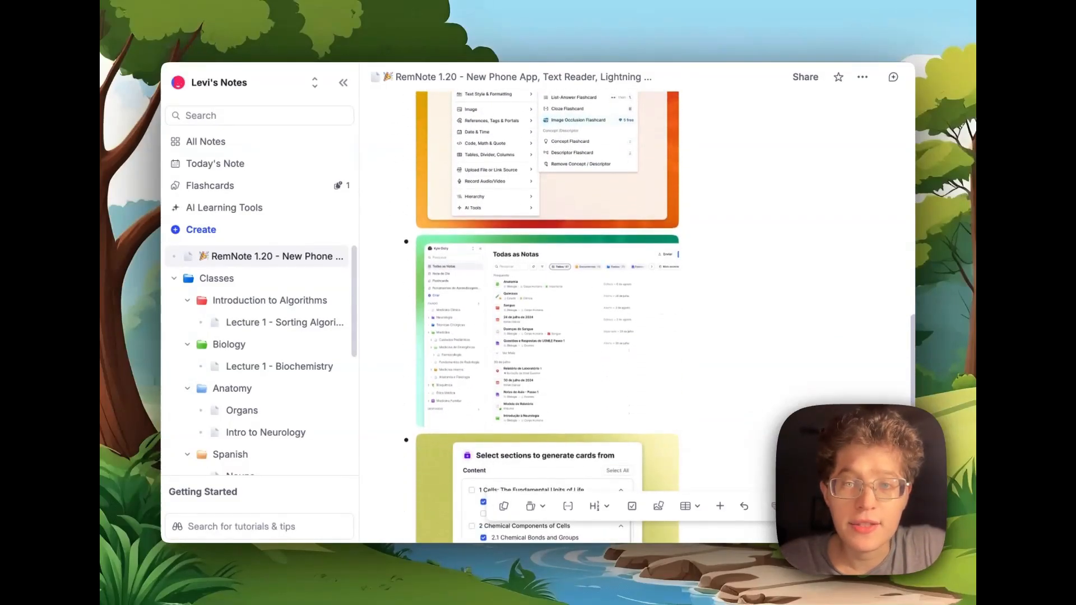
scroll(down, 3)
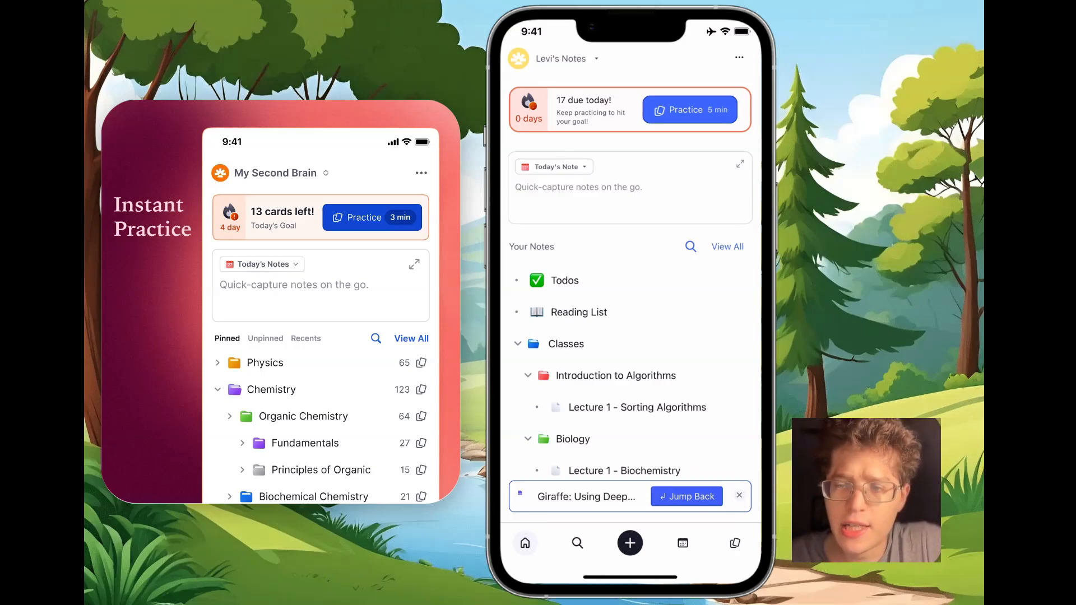
Capture 'Great idea' with a child 'Nested' bullet, then search notes for 'Idea'.
click(689, 110)
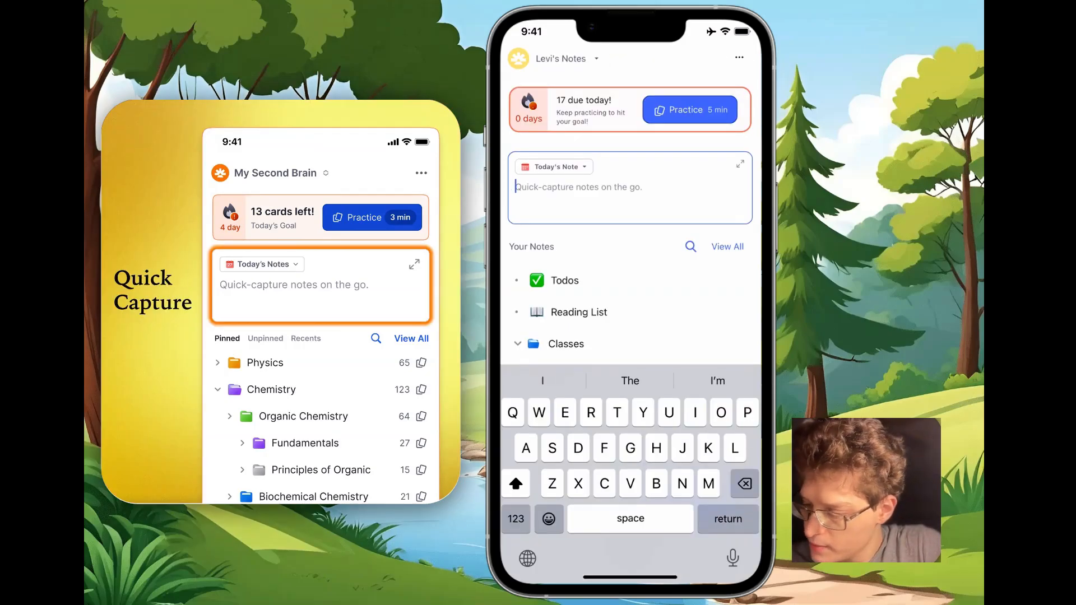
text(Great id)
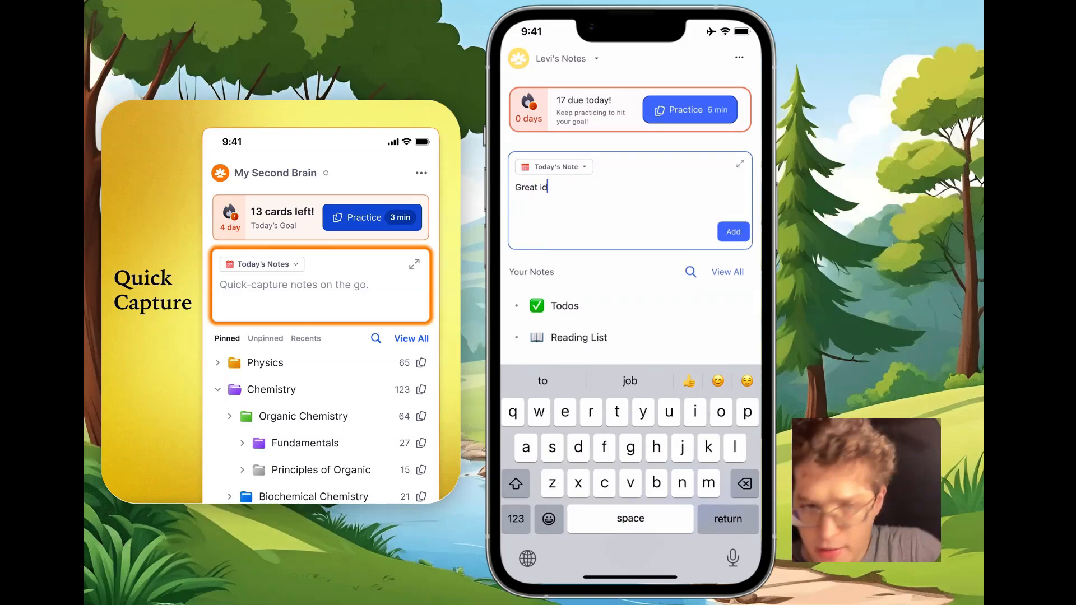
text(ea)
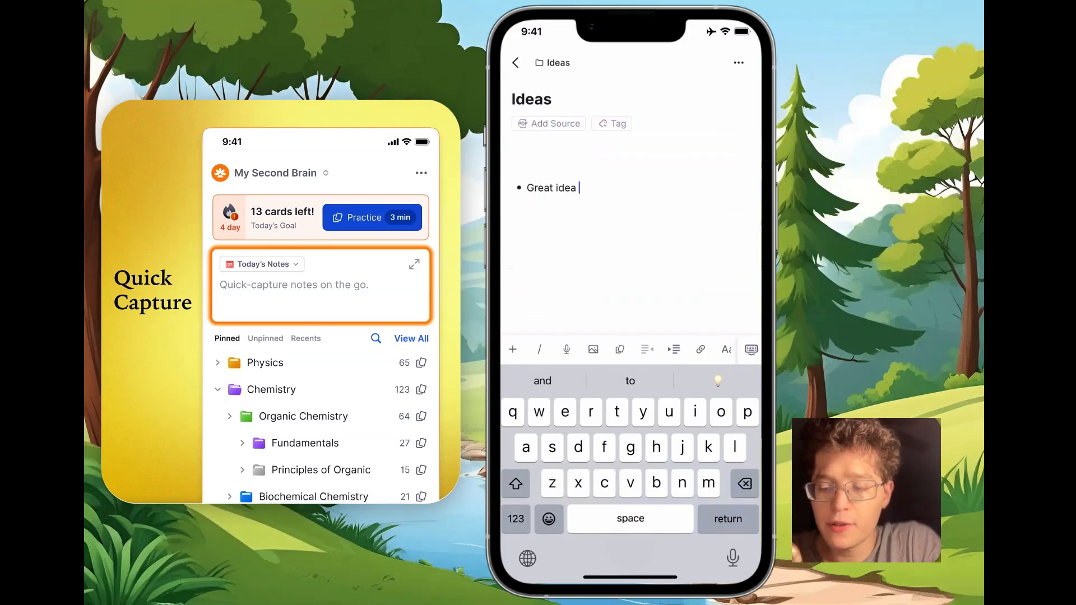
text(Ne)
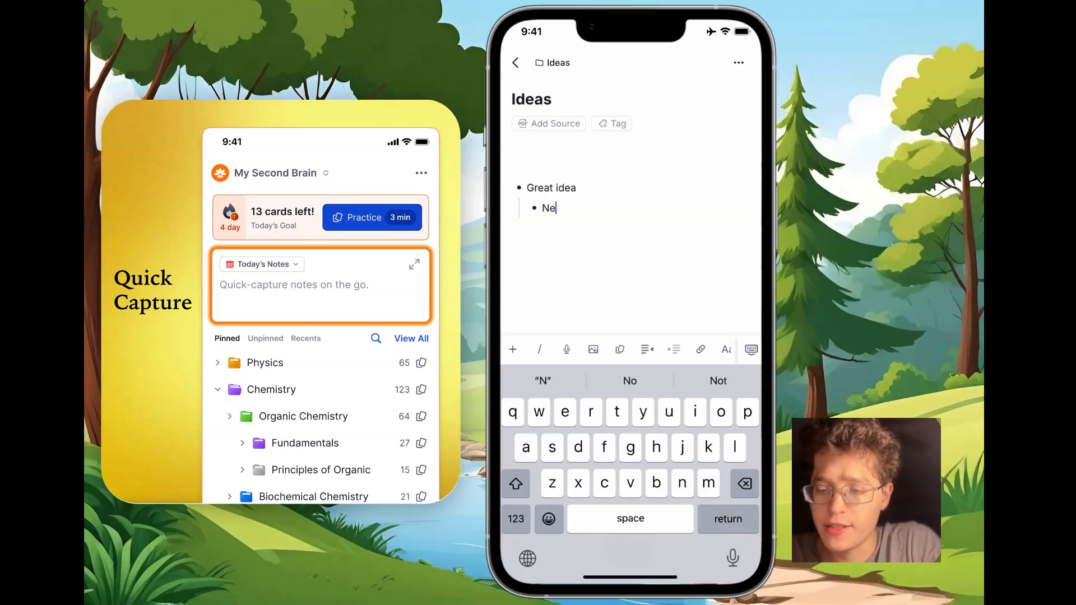
text(sted)
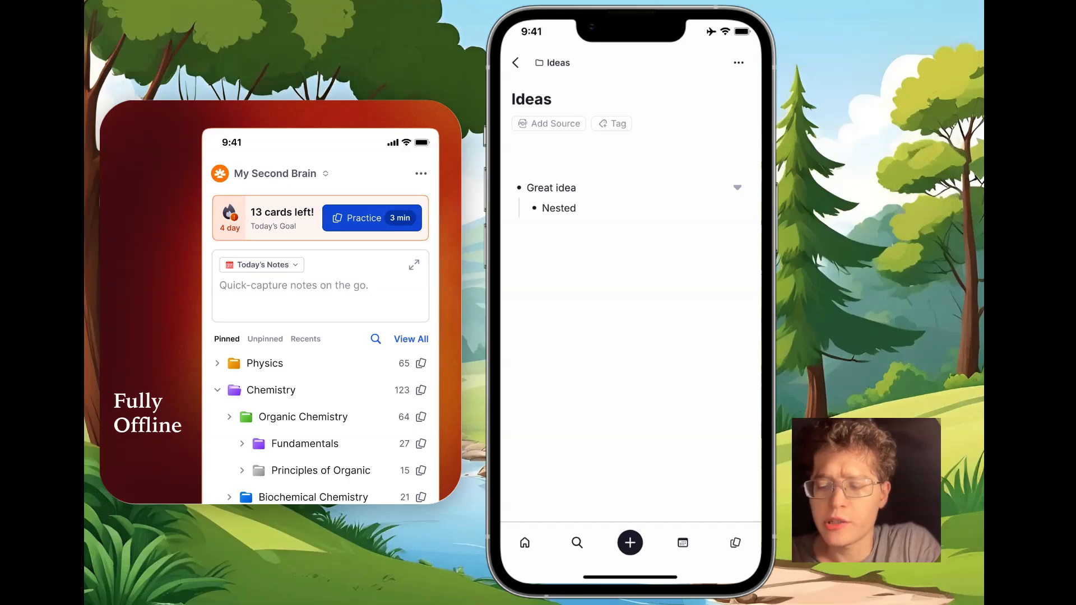
click(577, 543)
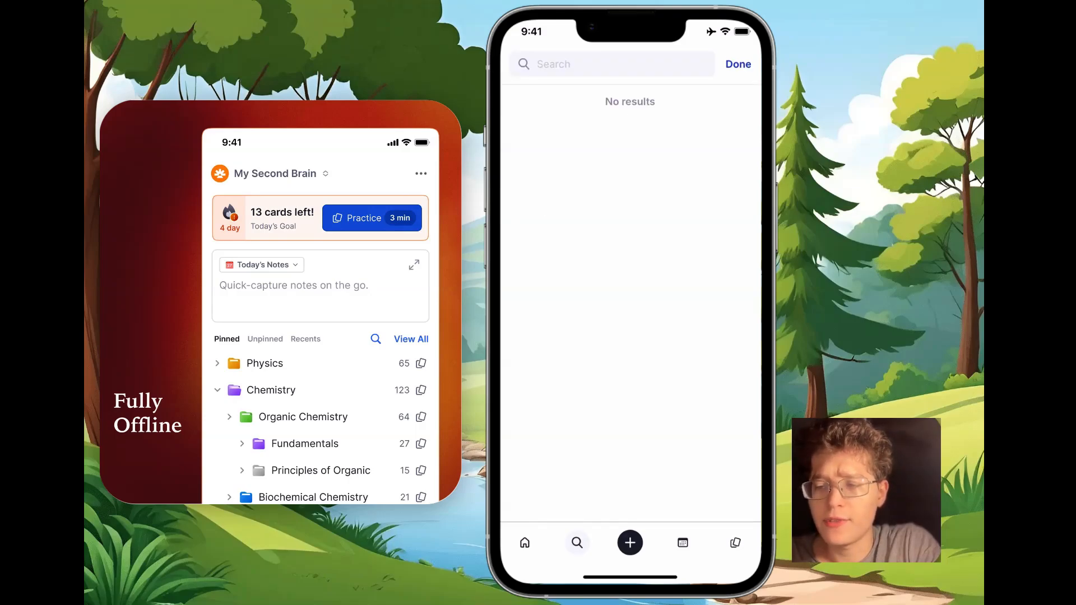
text(Idea)
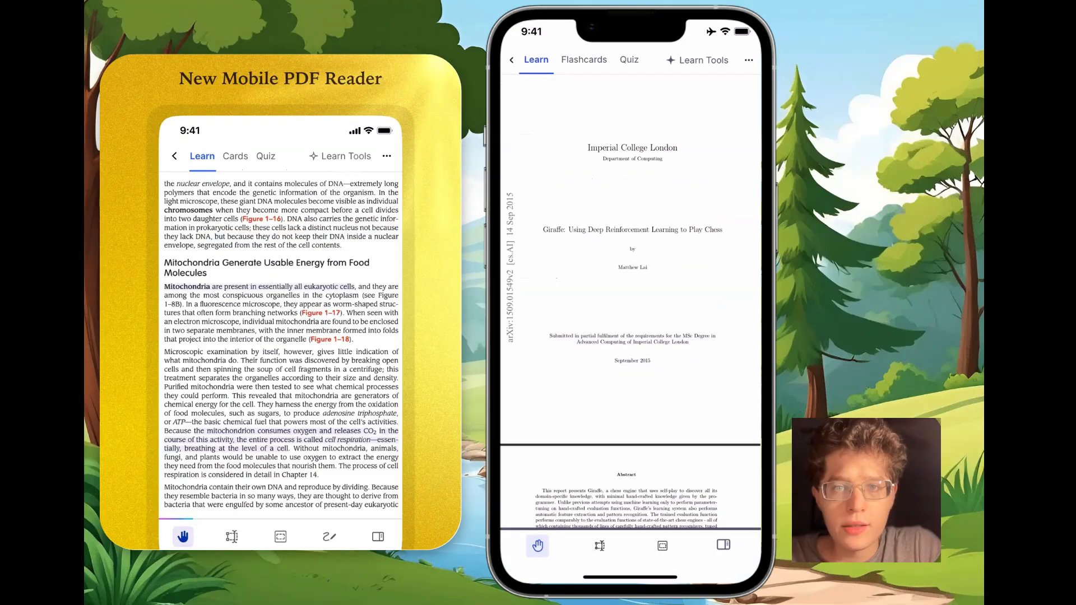
Check the paper's reader options, then scroll down to the abstract.
click(749, 60)
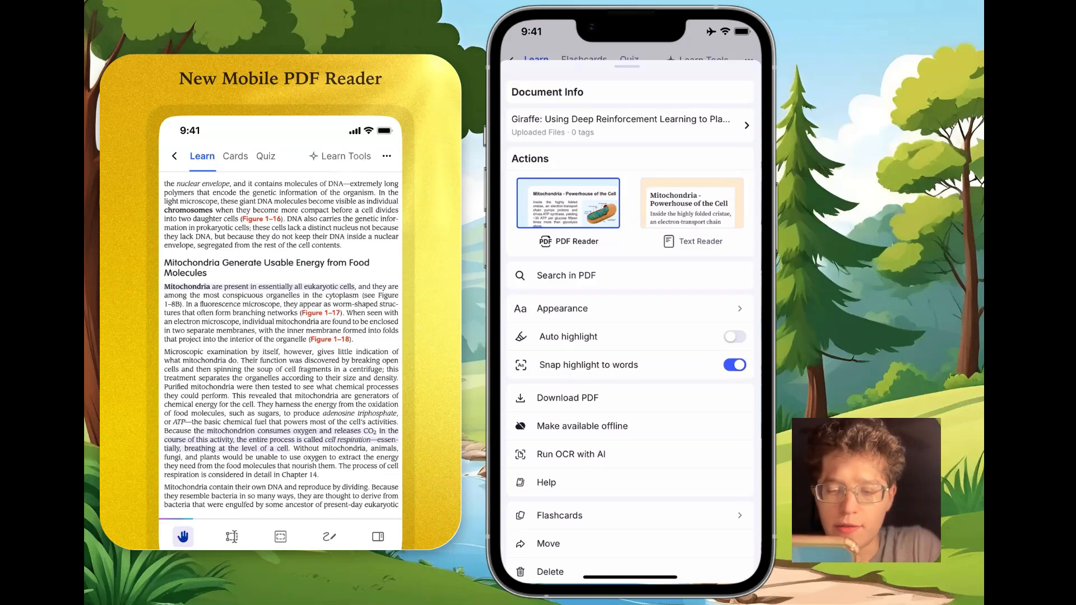
click(581, 425)
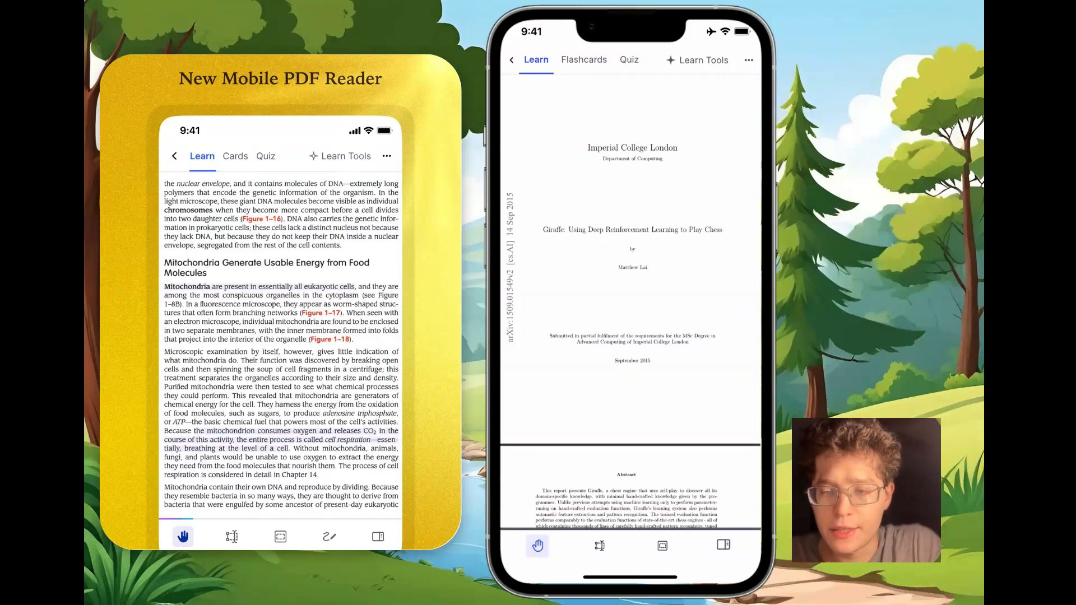
scroll(down, 3)
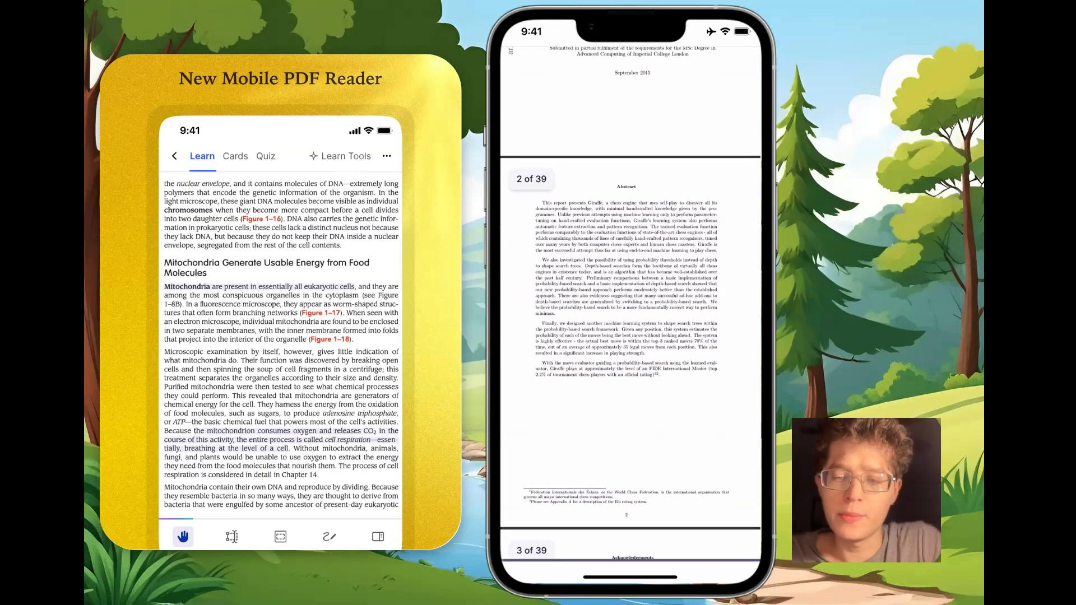
scroll(down, 3)
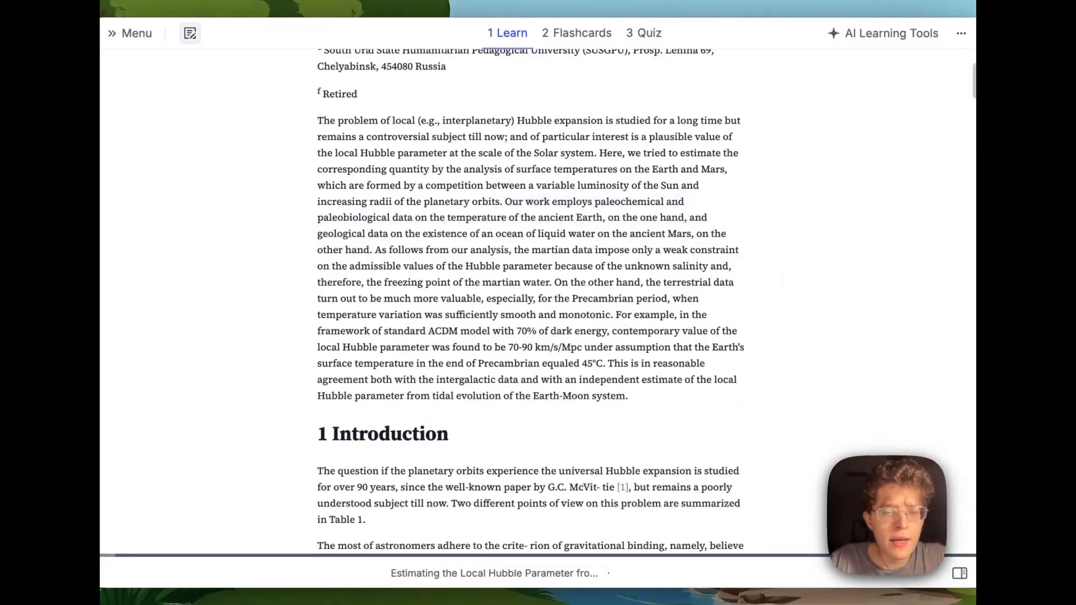
Scroll through the Hubble paper's introduction and comparison table in the Text Reader.
scroll(down, 3)
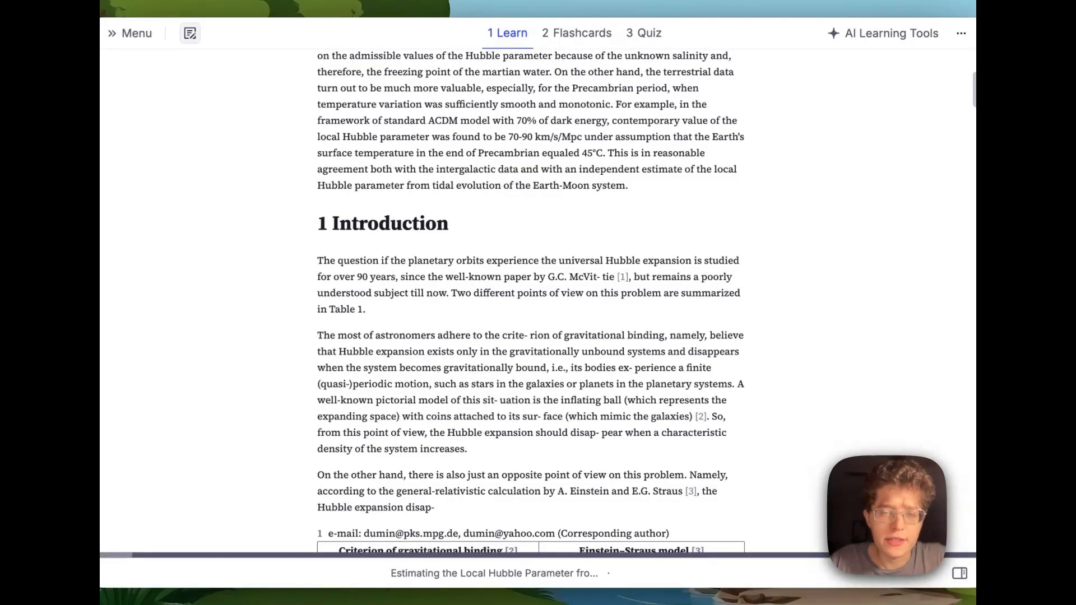
scroll(down, 3)
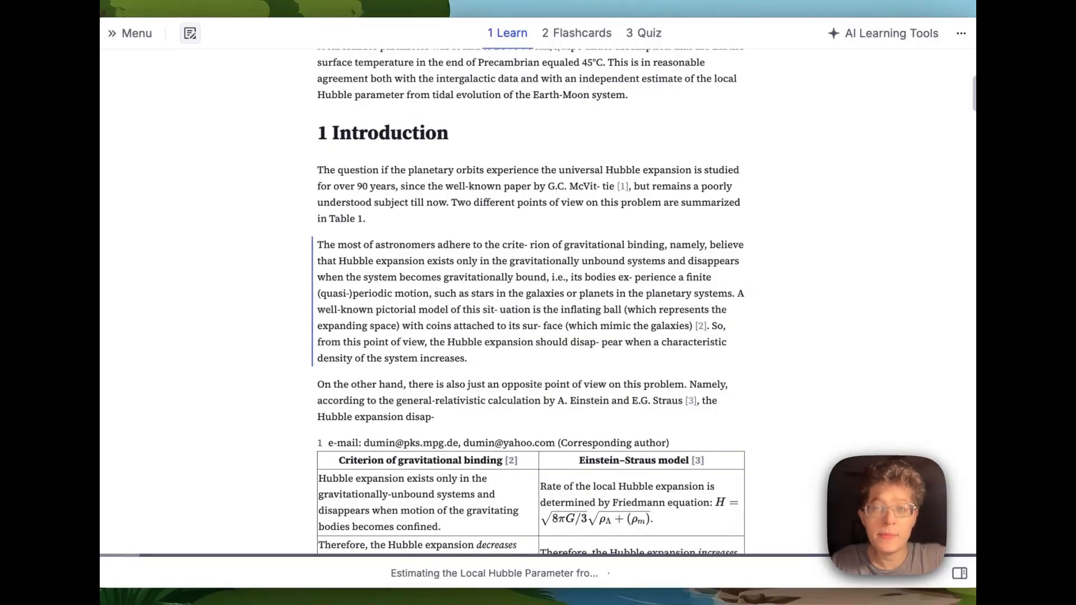
scroll(down, 3)
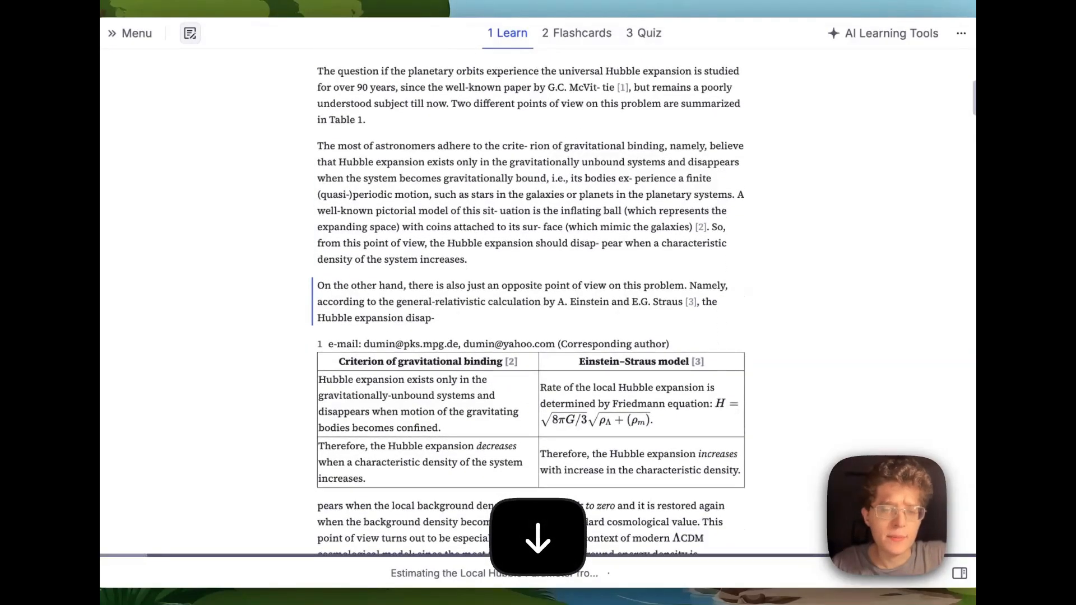
scroll(down, 3)
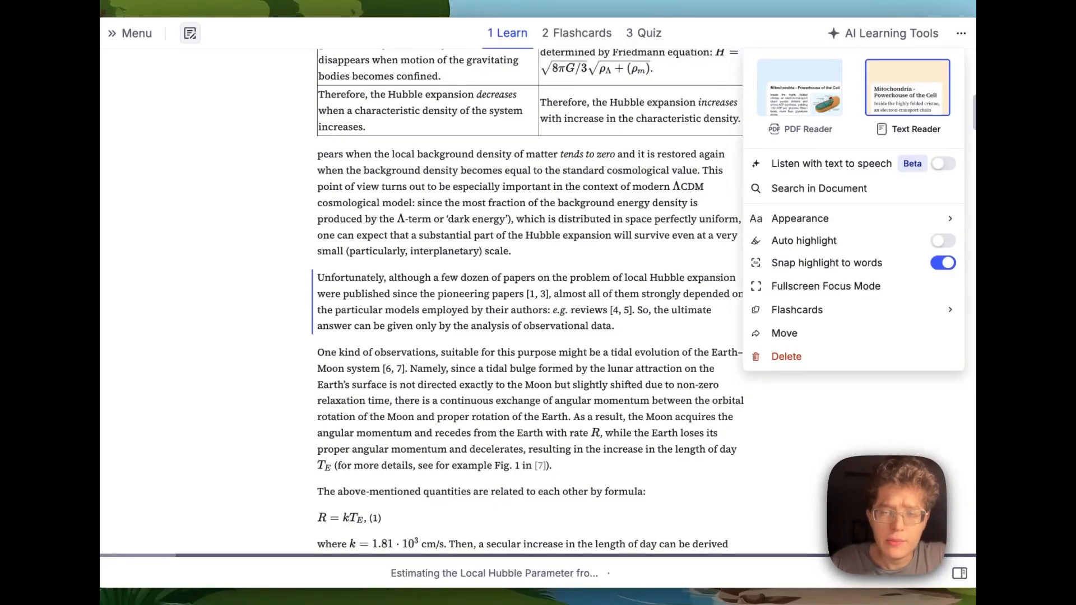
Turn on text-to-speech for the Hubble paper and open its notes panel alongside.
click(942, 163)
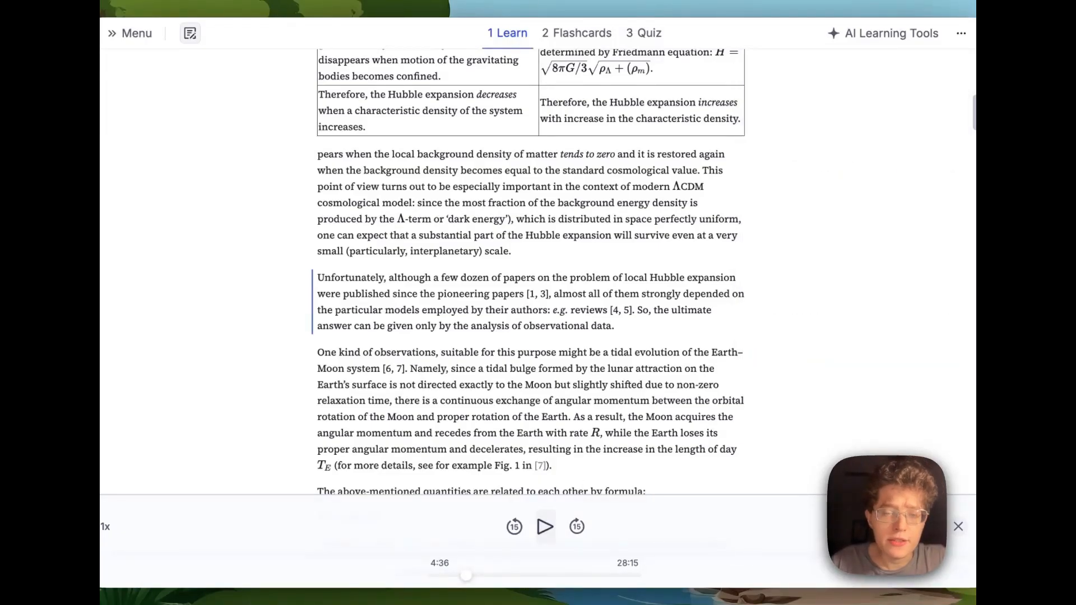
click(544, 526)
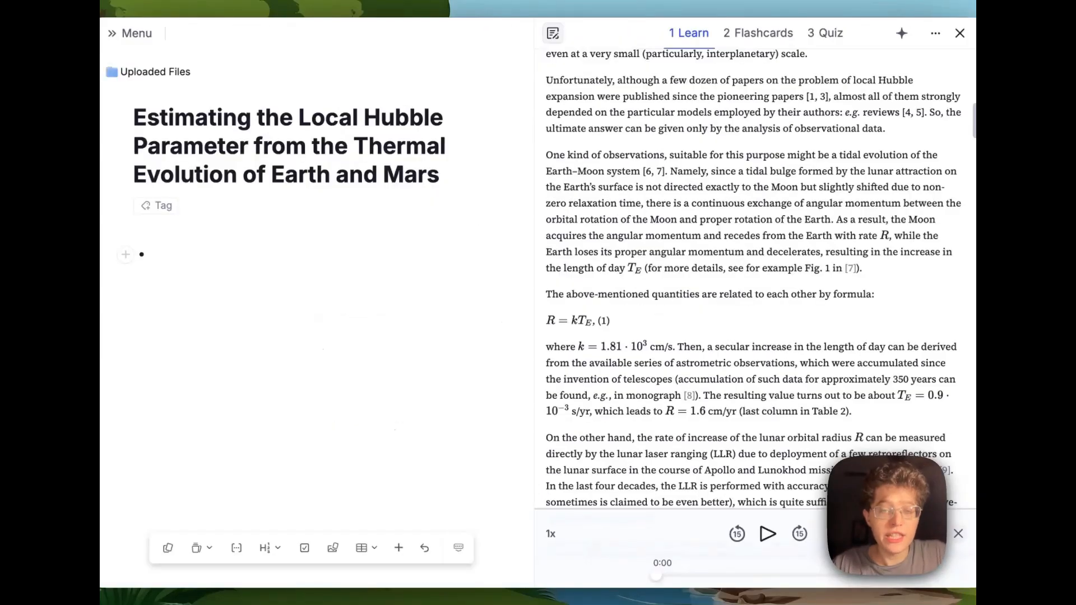
Paste the highlighted 'One kind of observations, suitable for this purpose' sentence into the flashcard answer.
text(Notes)
text(Flashcards → wer)
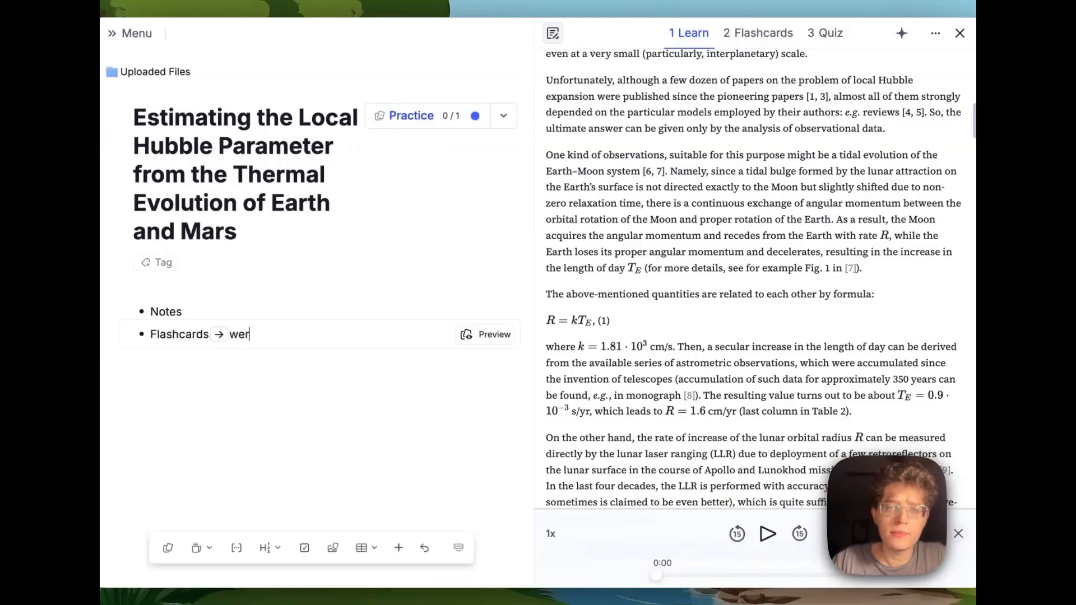
key(cmd+c)
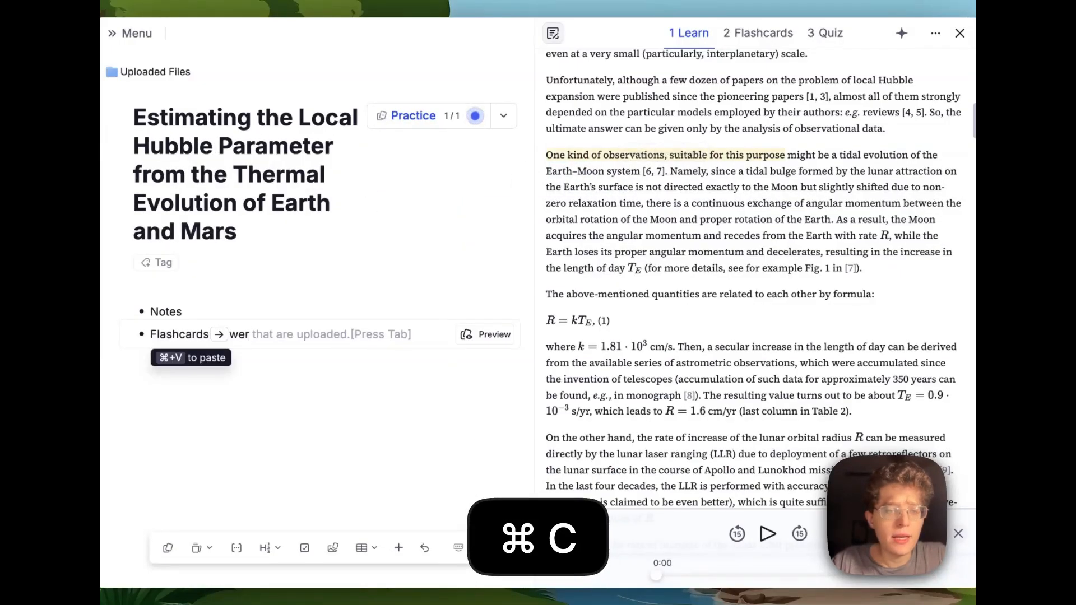
key(cmd+v)
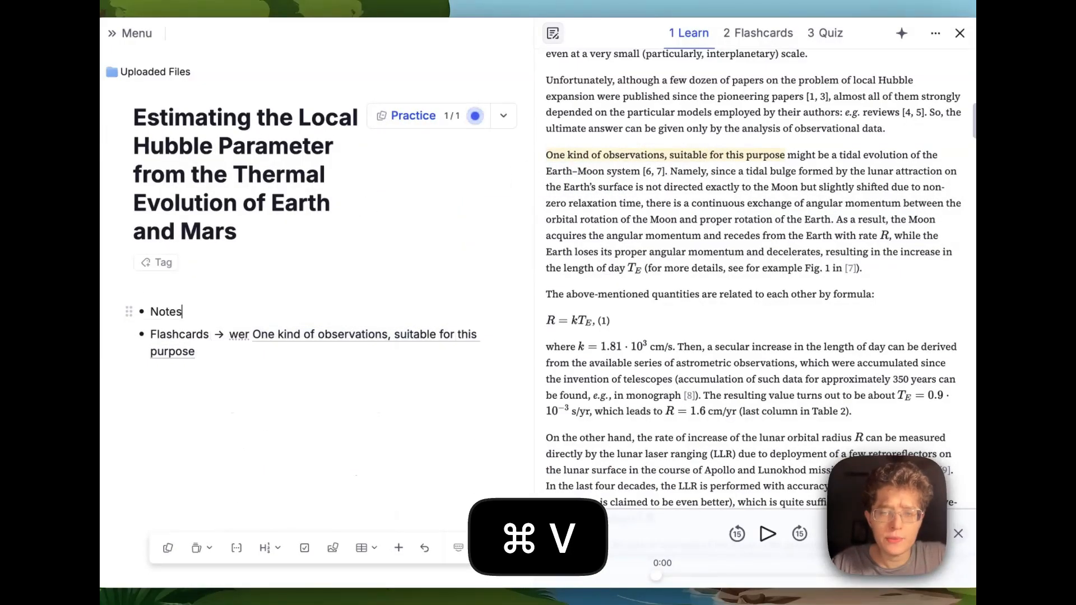
click(901, 32)
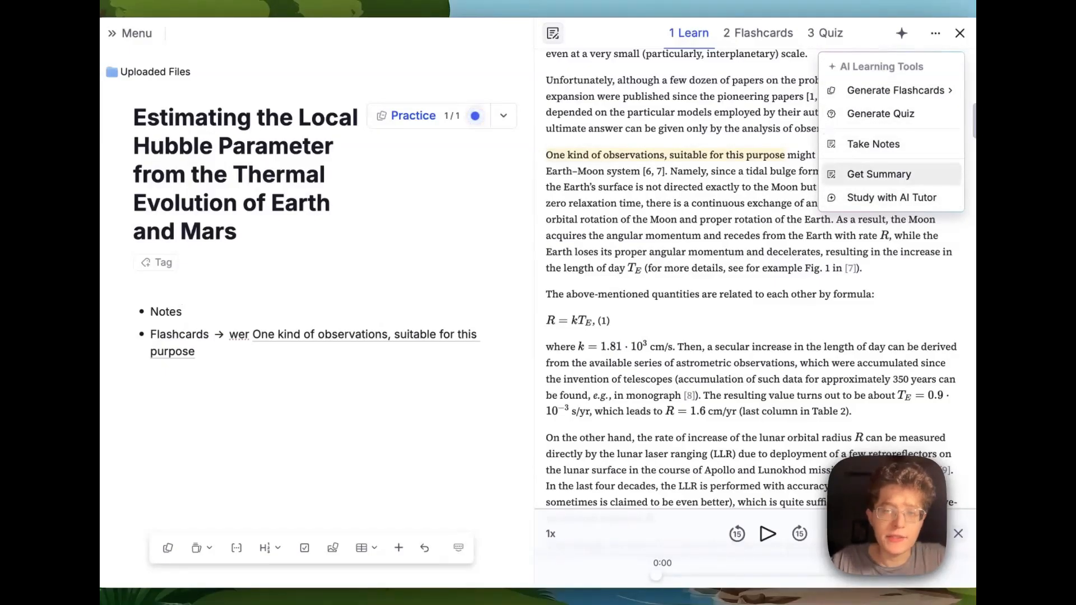
Choose an AI Learning Tools option, then open the long nested document on the phone.
click(890, 198)
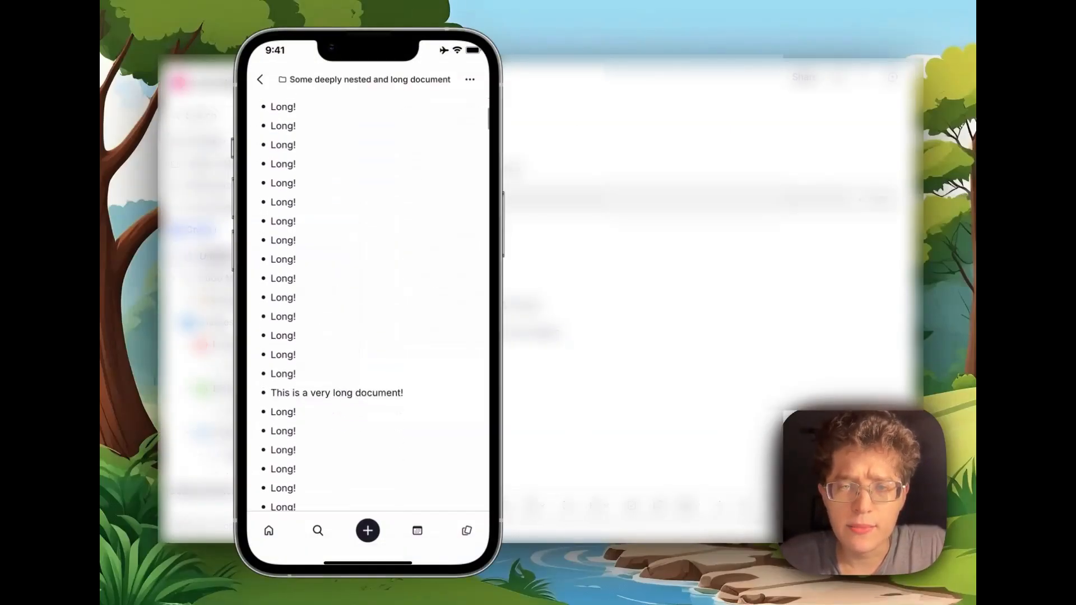
Scroll through the phone document's nested 'Long!' bullets.
scroll(down, 3)
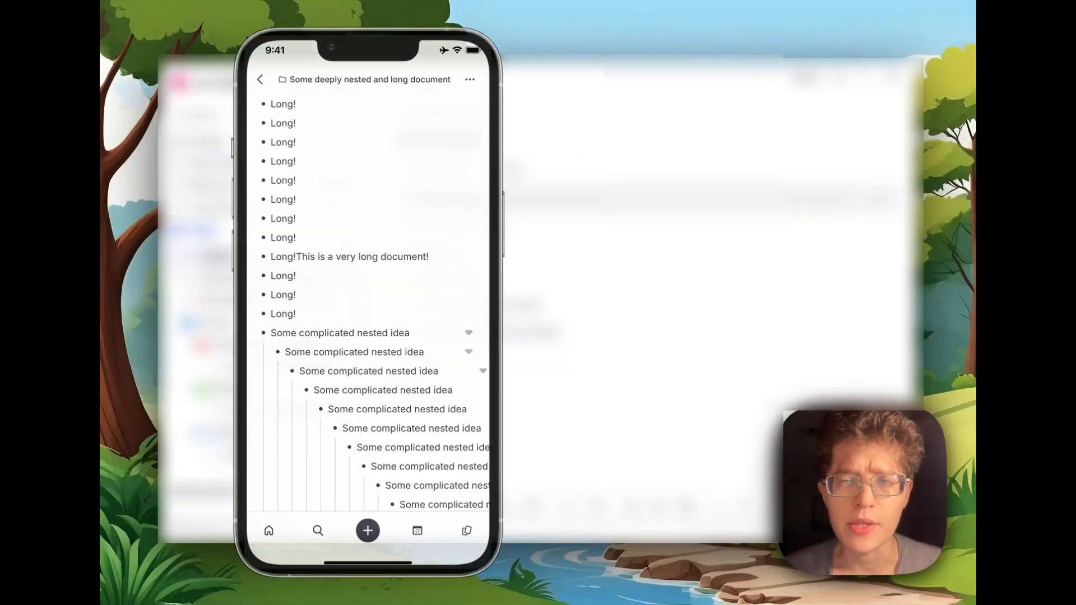
scroll(down, 3)
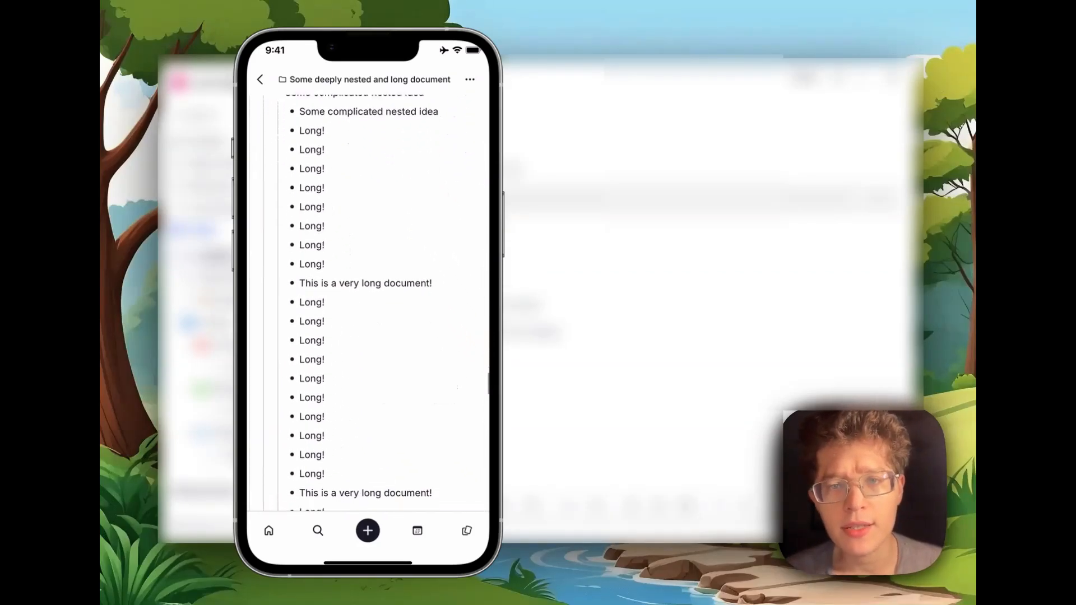
scroll(down, 3)
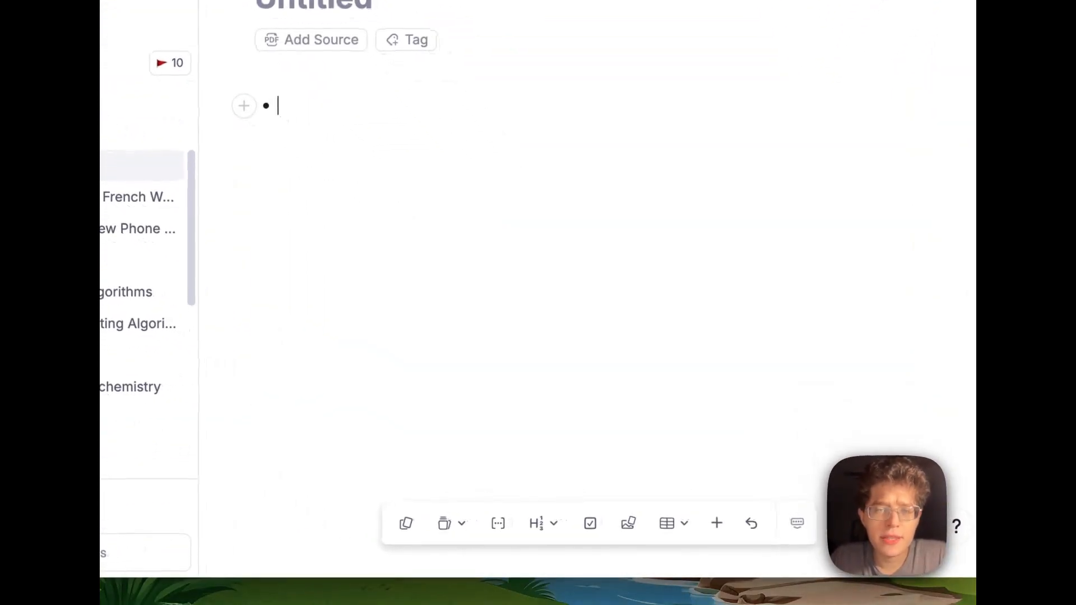
Enter '/Filter' in the untitled note's bullet to bring up the slash command menu.
text(/Filter)
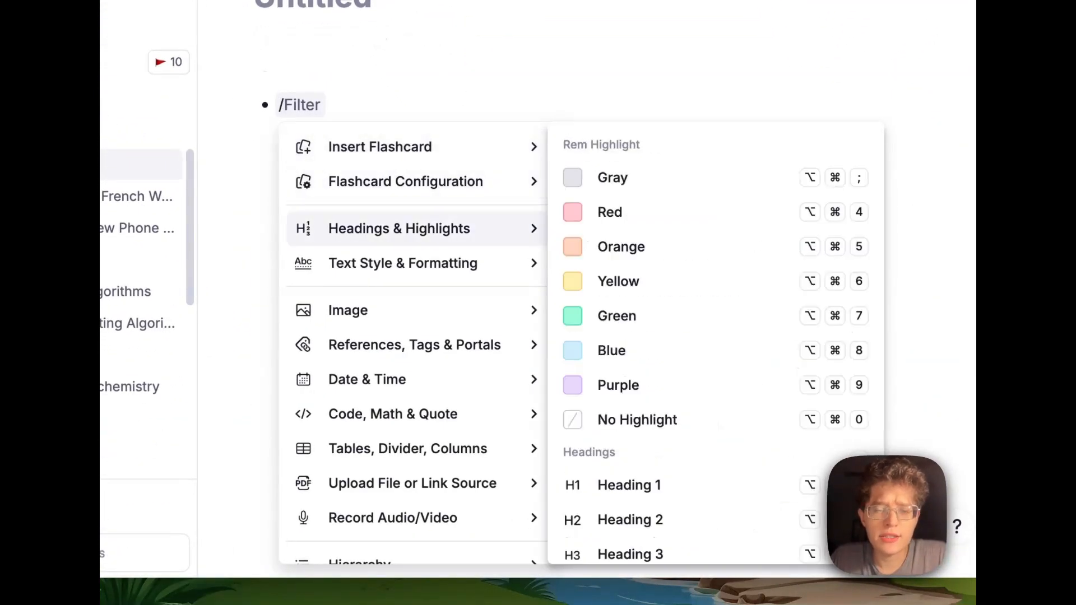
mouse_move(404, 181)
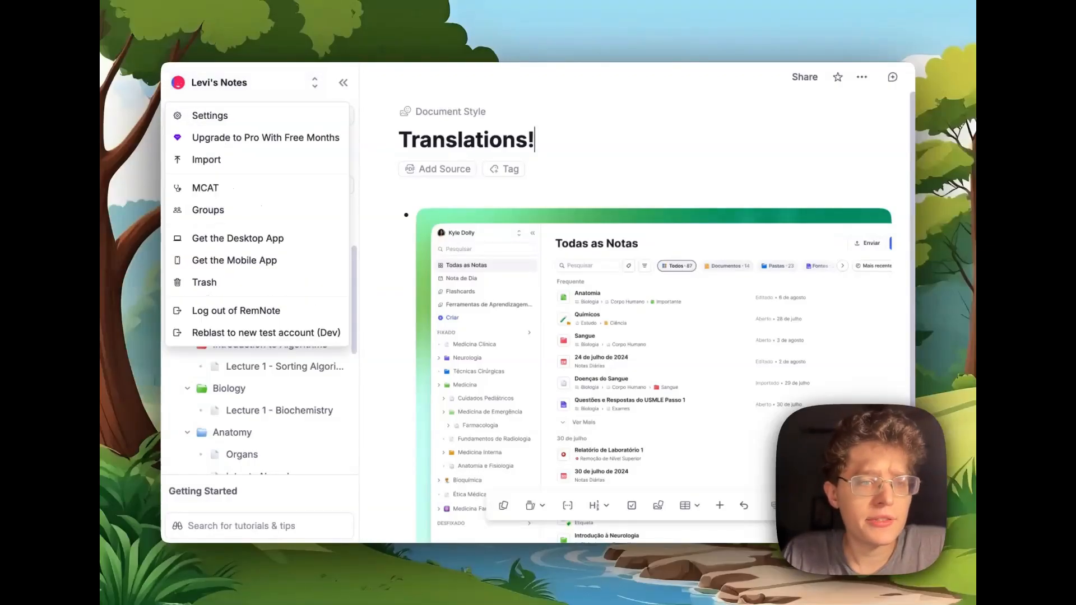
Pick an entry from the workspace dropdown and return to the blank Untitled note.
click(210, 115)
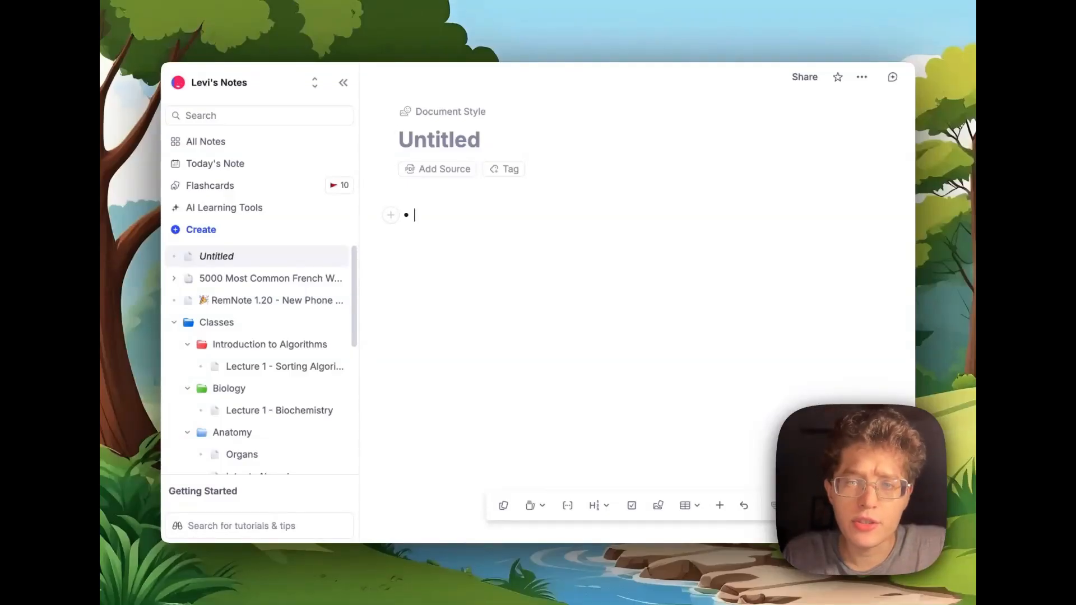
Insert an AI-written LaTeX equation for the integral of x from 3 to 5.
text(/)
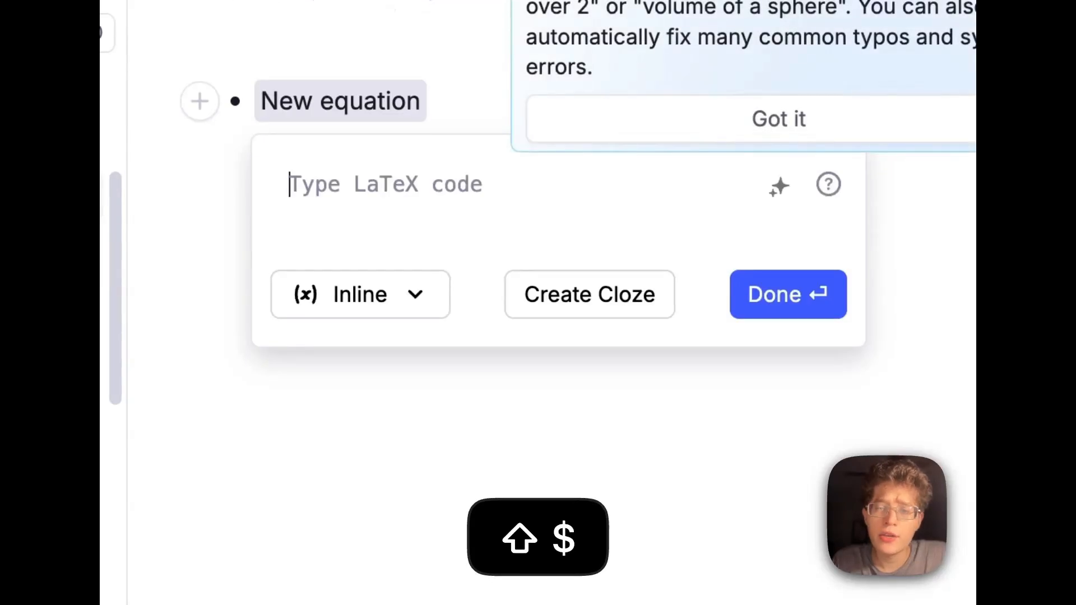
click(779, 118)
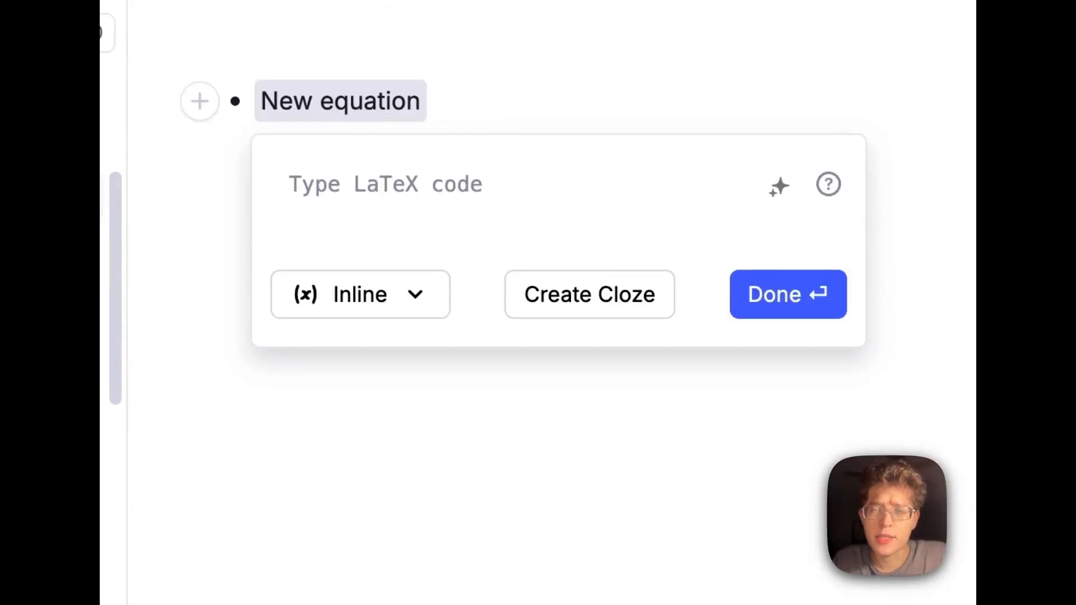
text(integral of x from 3 to 5)
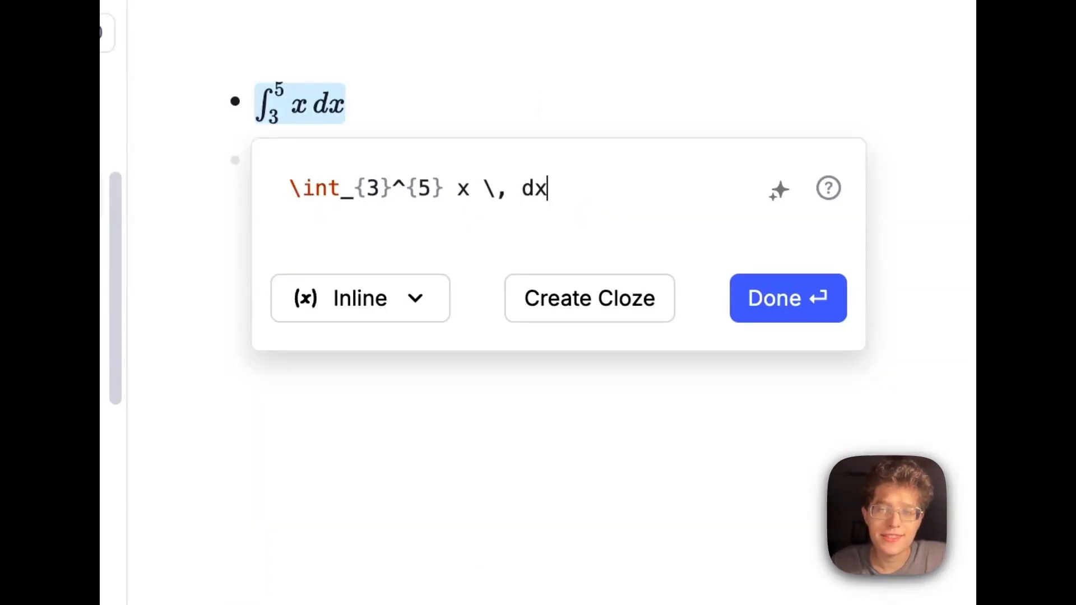
click(787, 297)
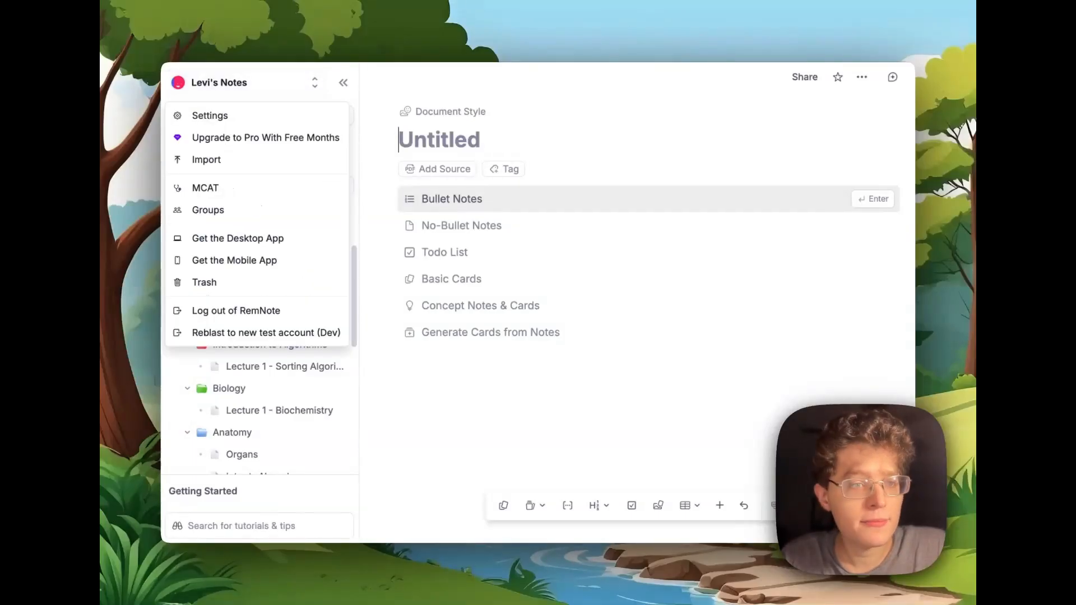
Open the Global Default Scheduler (Anki SM-2) for editing from Settings.
click(211, 116)
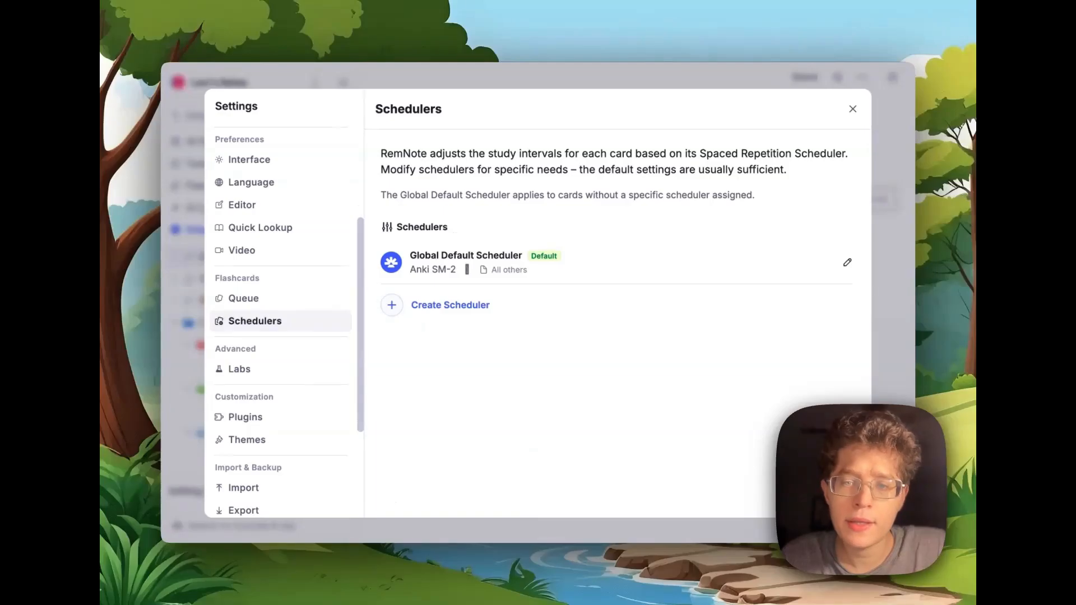
click(847, 262)
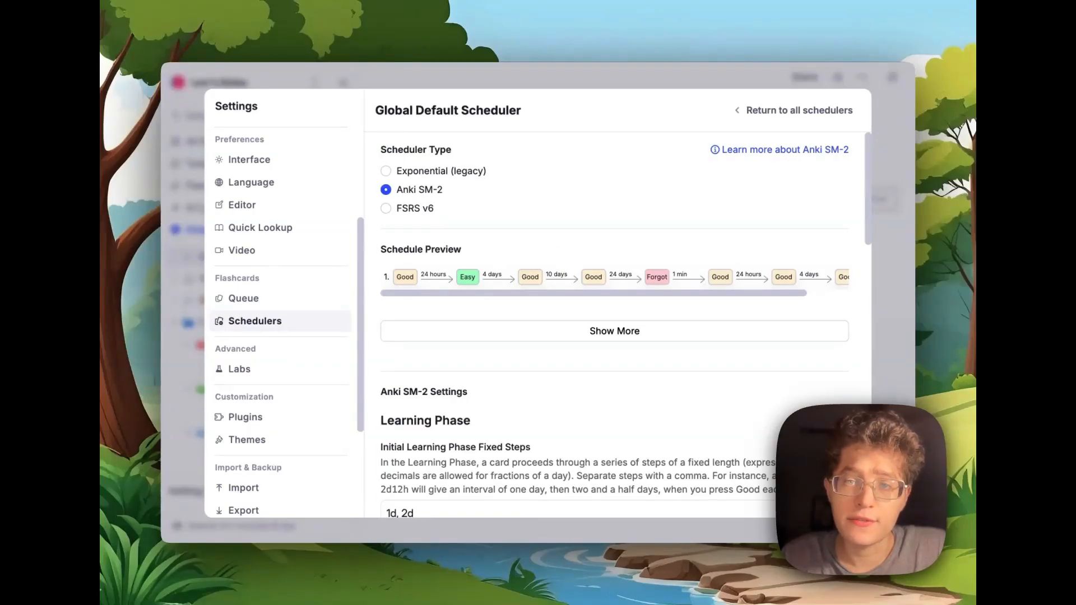
click(386, 208)
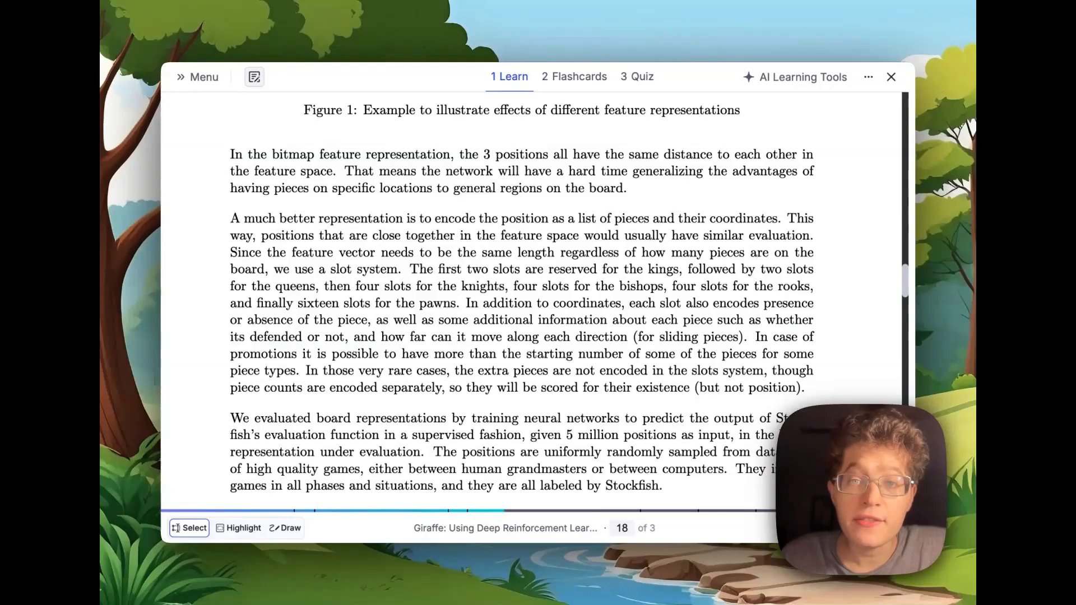
Generate flashcards from the entire paper, ticking section 2 Background and Related Work as sources.
click(794, 76)
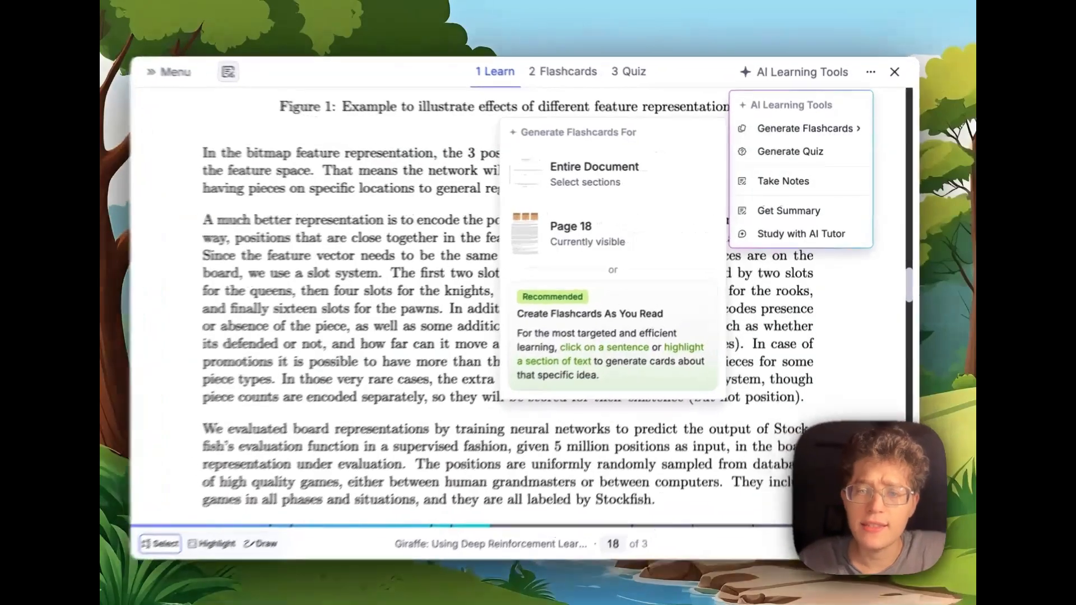
click(584, 182)
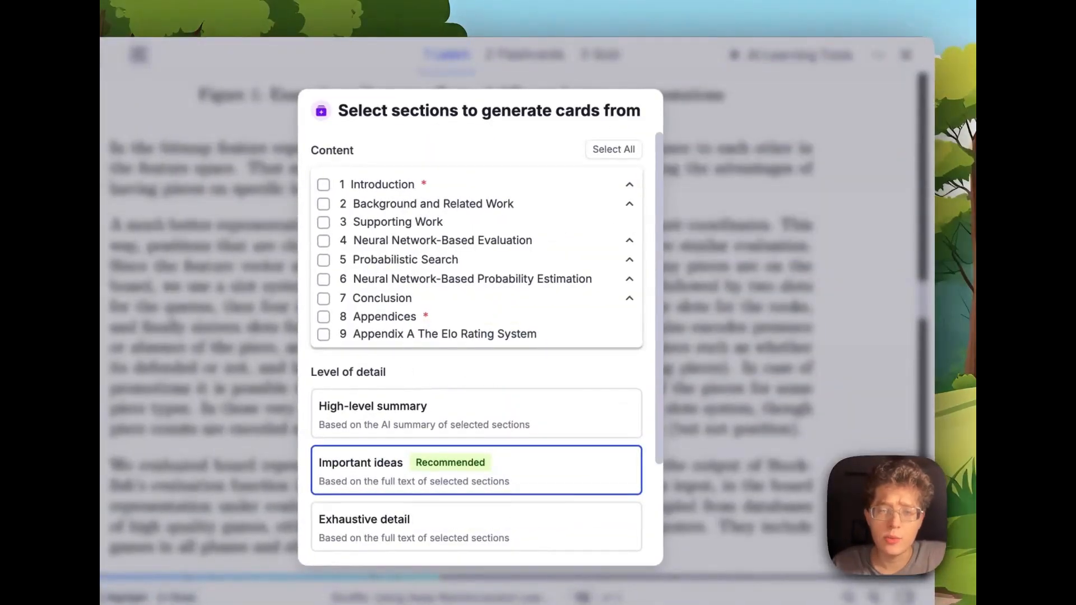
click(628, 203)
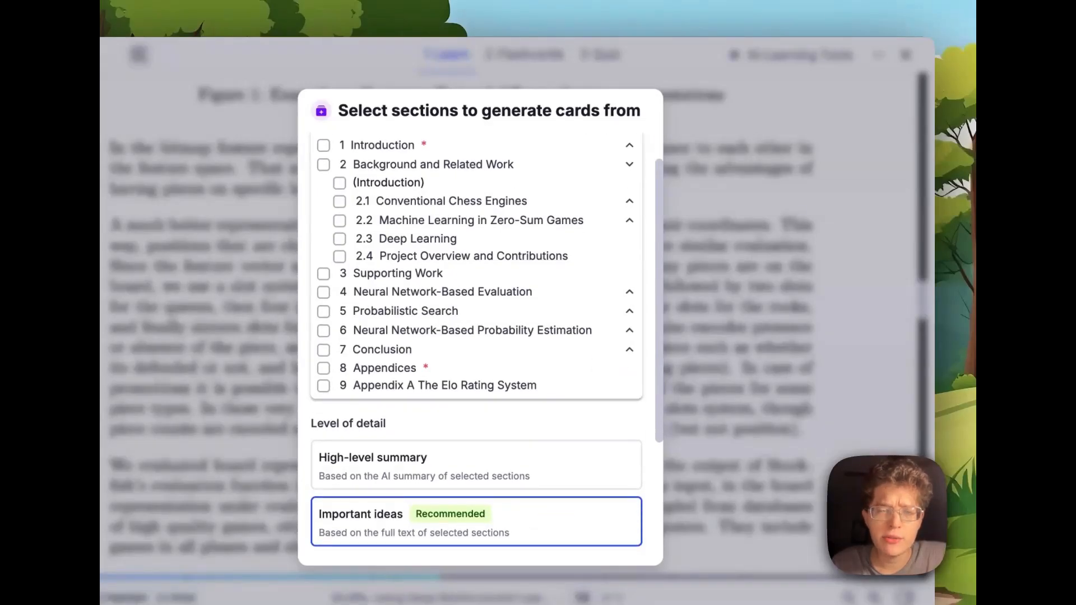
click(323, 164)
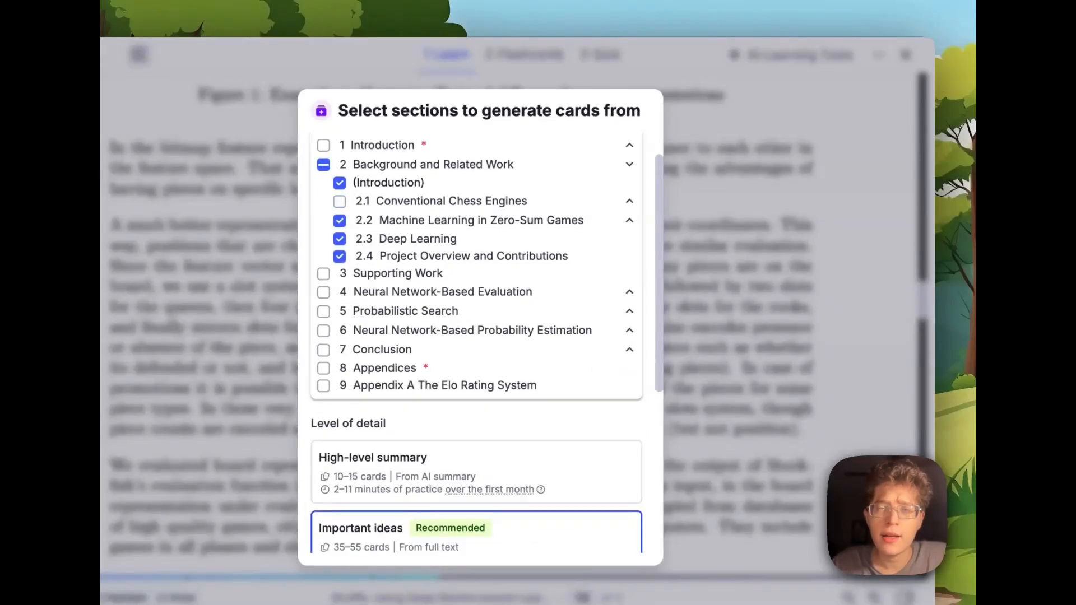